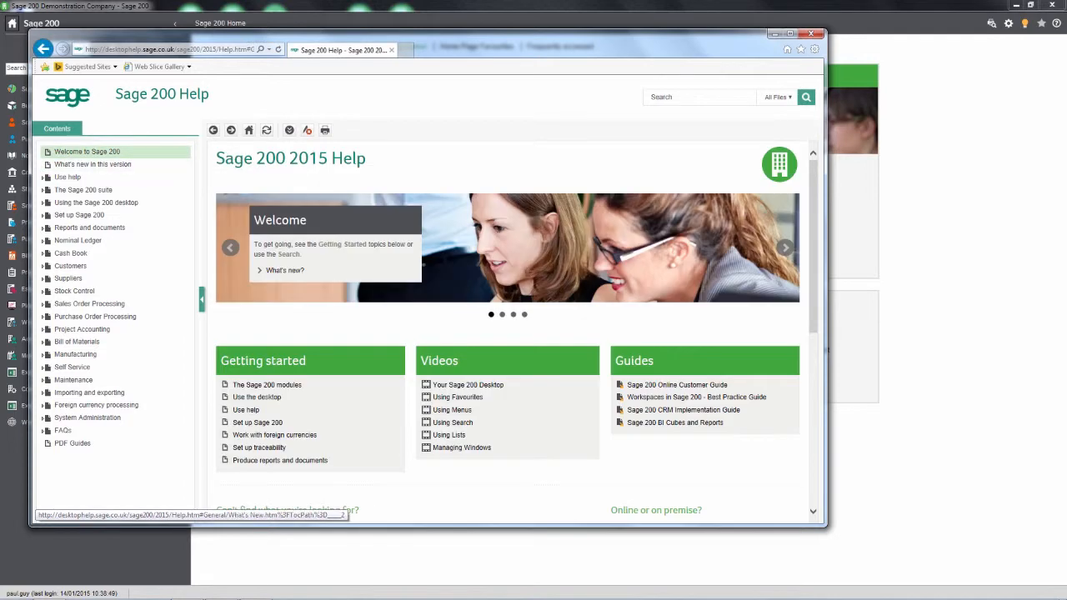
mouse_move(468, 384)
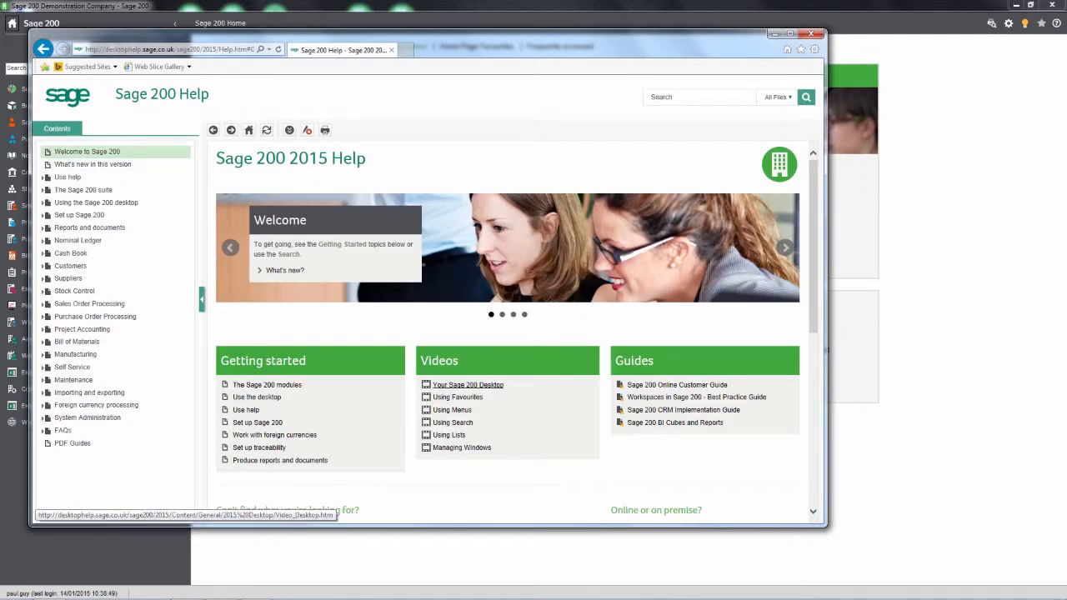
Play the 'Your Sage 200 Desktop' video from the help Contents and scroll through its page
left_click(467, 384)
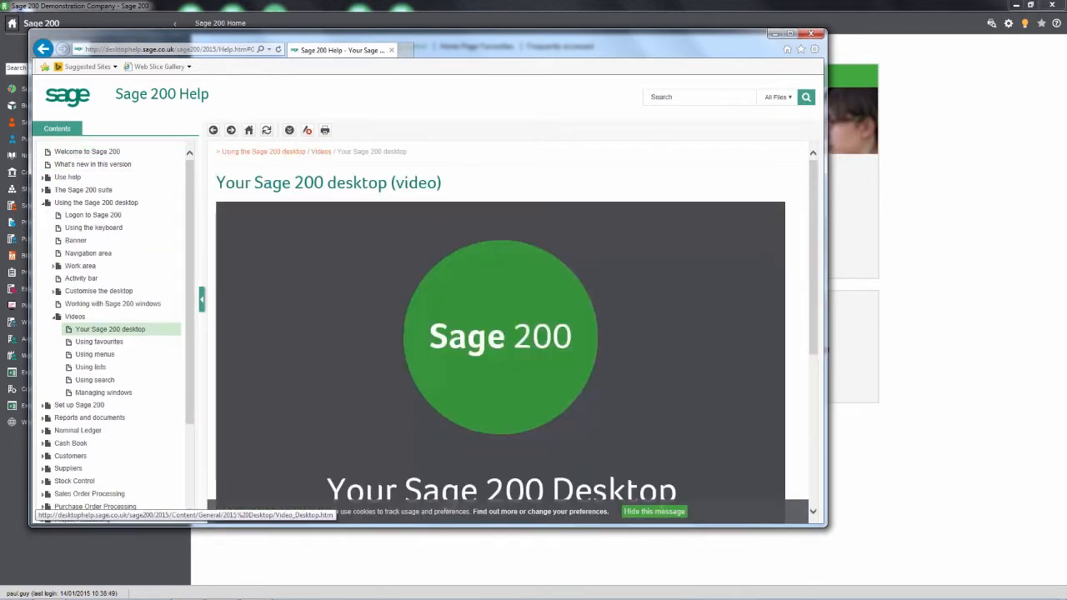
scroll("down", 3)
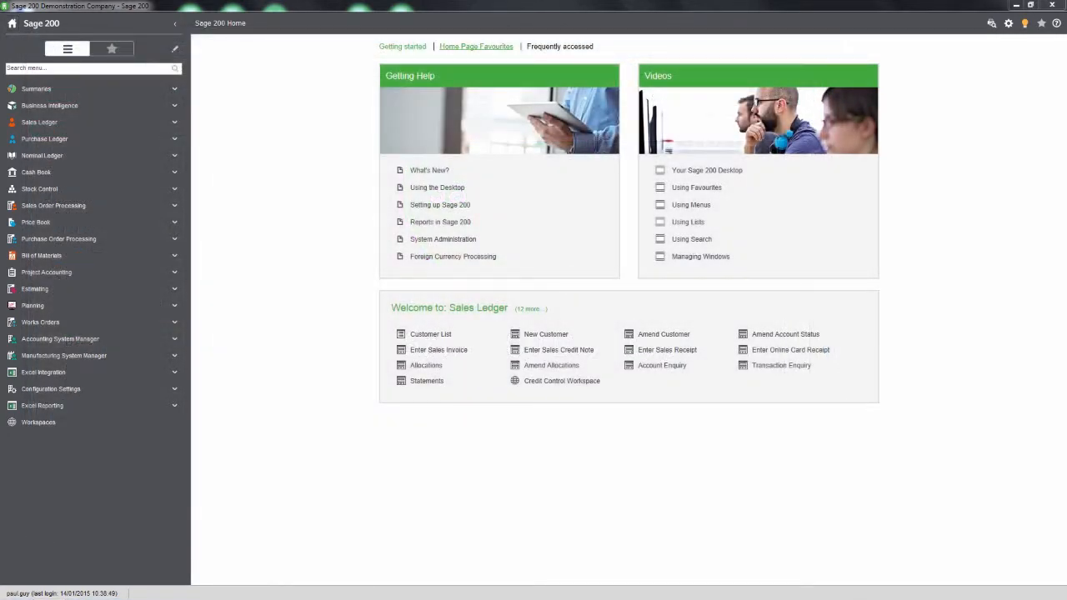
Display the Home Page Favourites tiles, including Customers List and Sales Summary
left_click(476, 46)
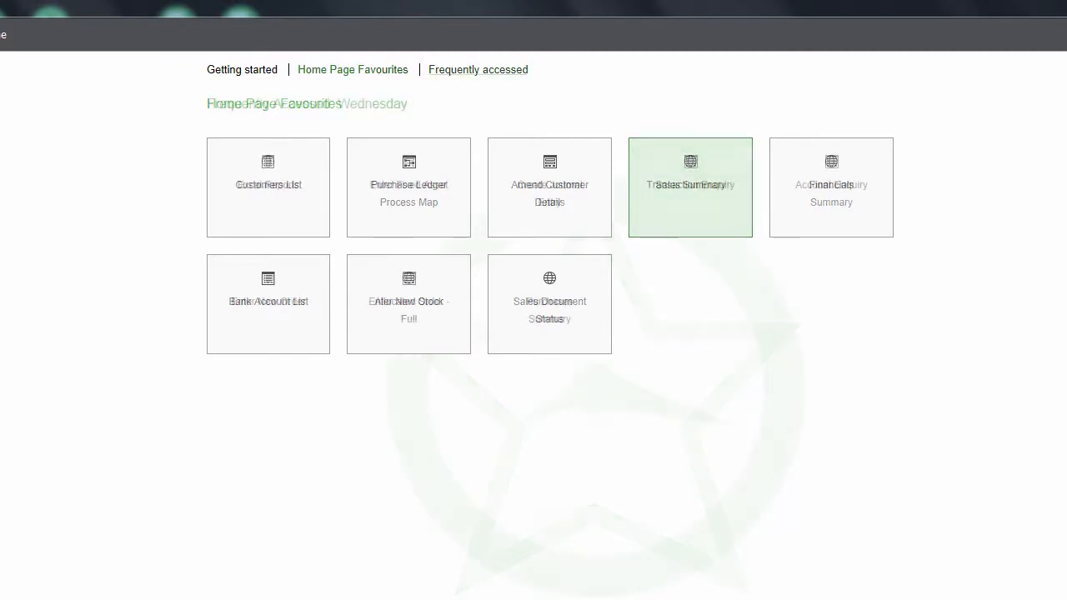
Display the Frequently Accessed tiles such as Excel Reports, Enter Fixed Asset and Purchases Summary
left_click(477, 70)
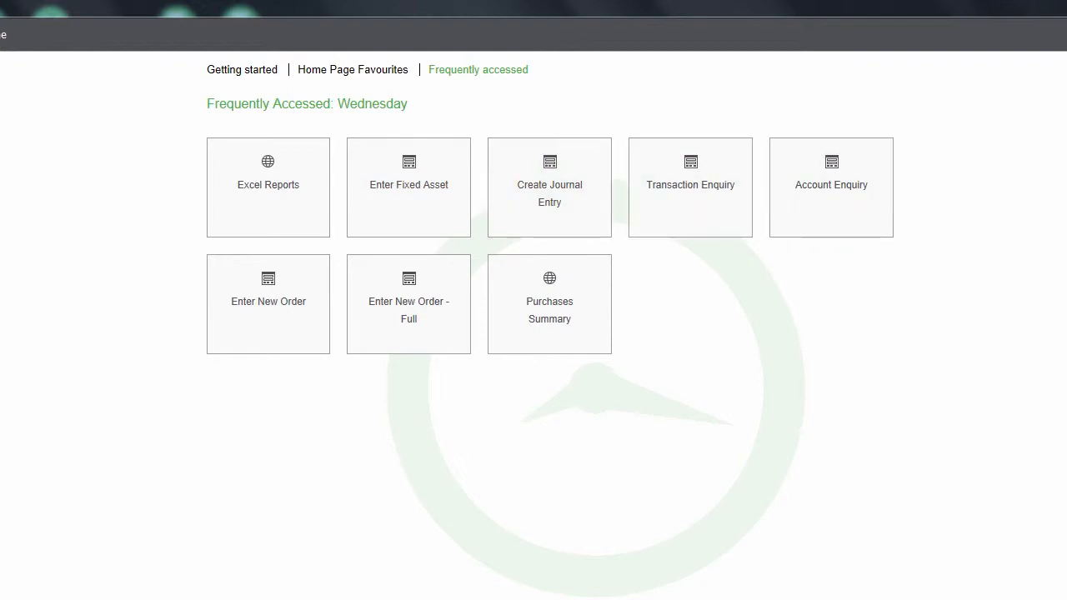
mouse_move(408, 186)
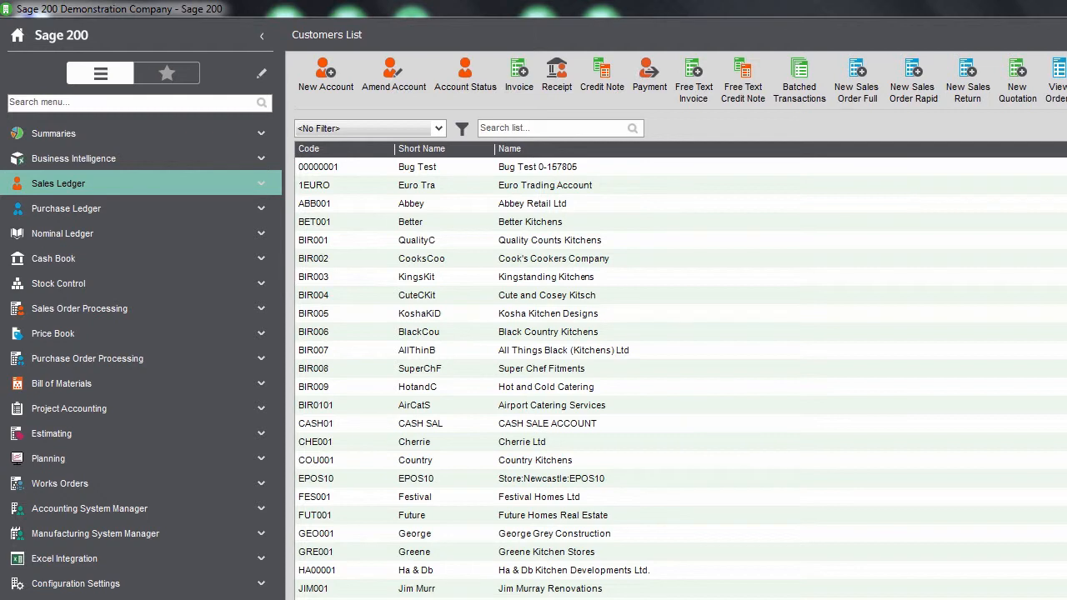
Show the Customers List with balances, credit limits and contacts, with Summaries expanded
type("ba")
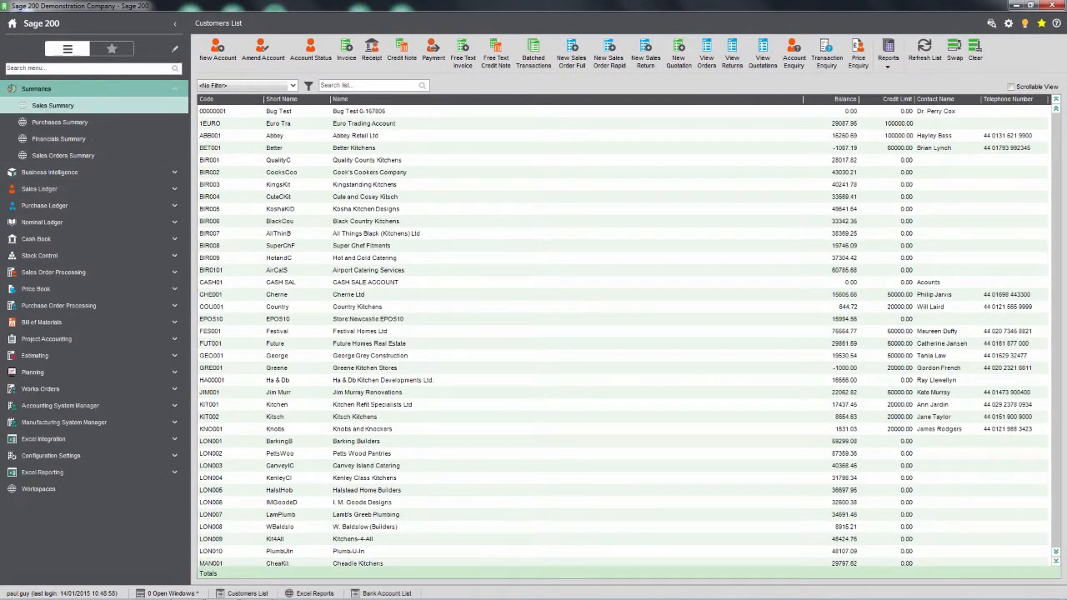
Open the Sales Summary dashboard and scroll to the £1,762,034.44 overdue outstanding debt
left_click(53, 105)
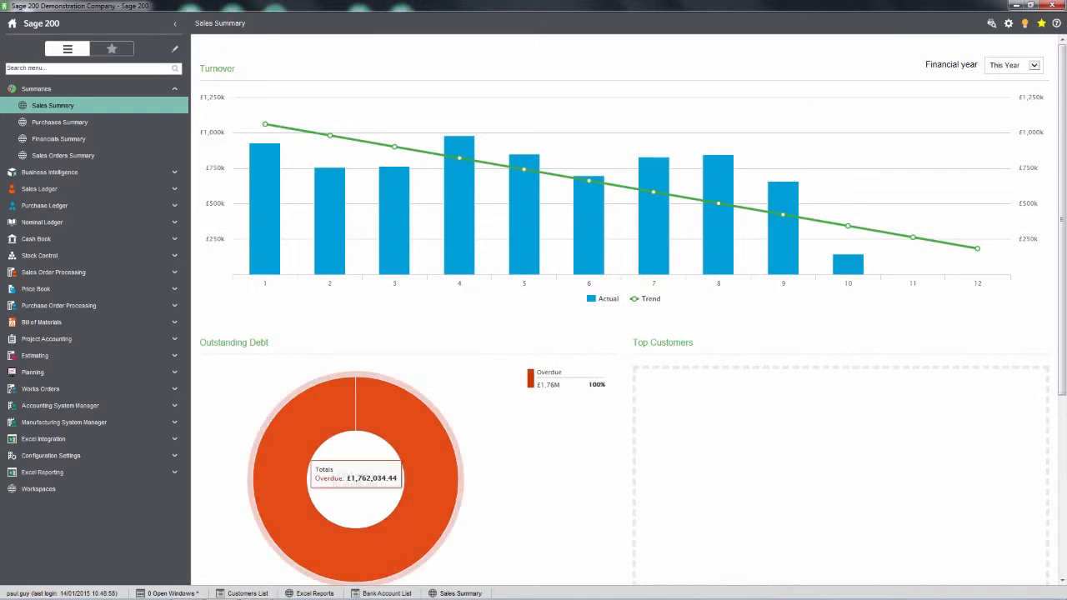
scroll("down", 3)
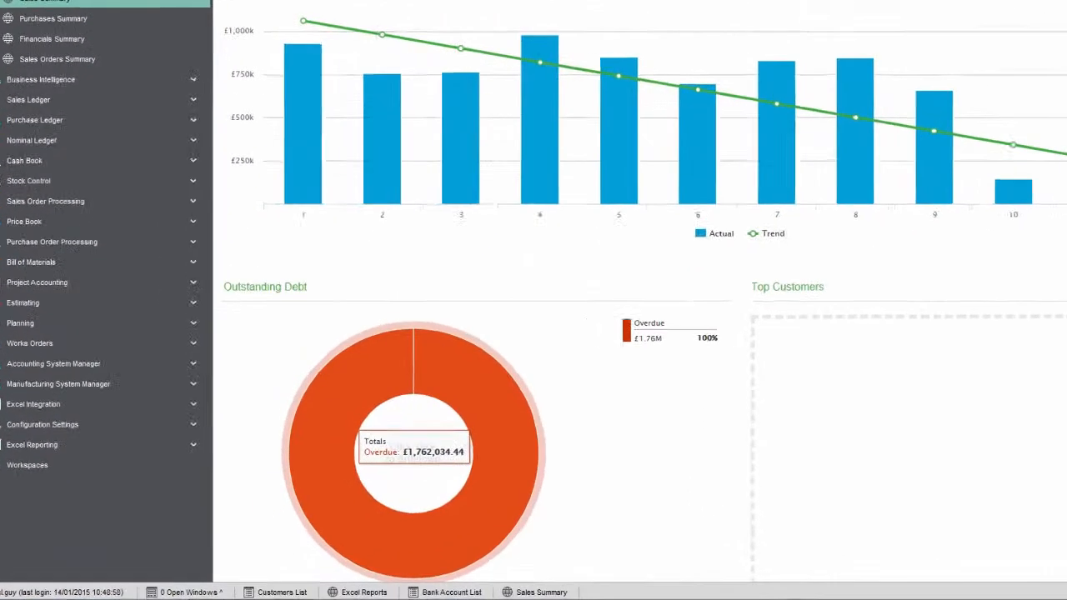